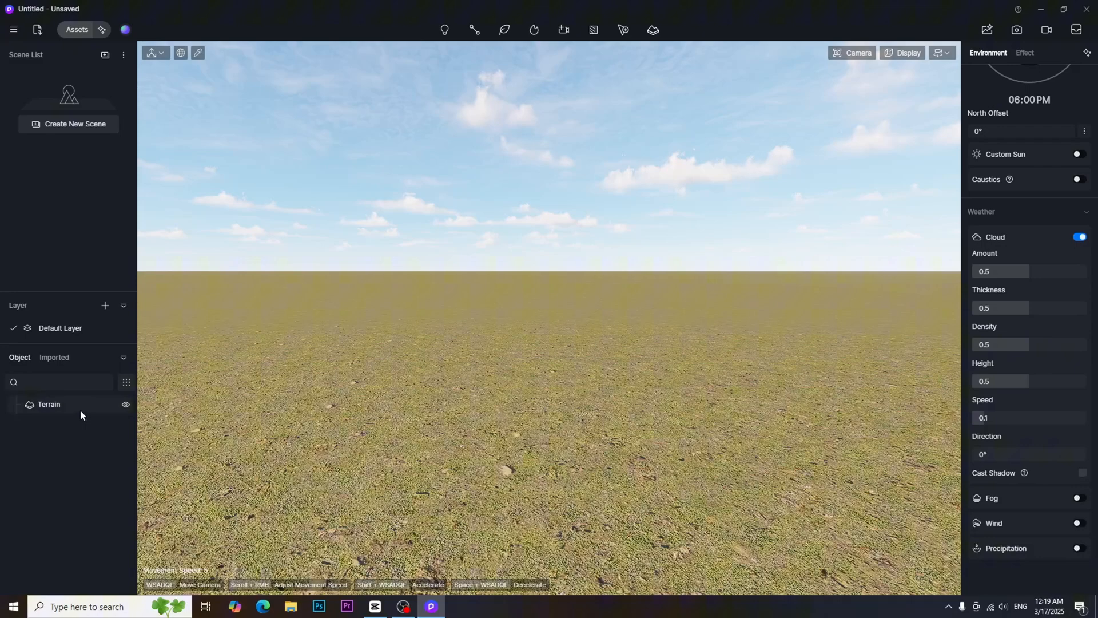
Sculpt a long rocky ridge across the terrain with a raise brush in the Inspector
{"action": "left_click", "coordinate": [49, 404]}
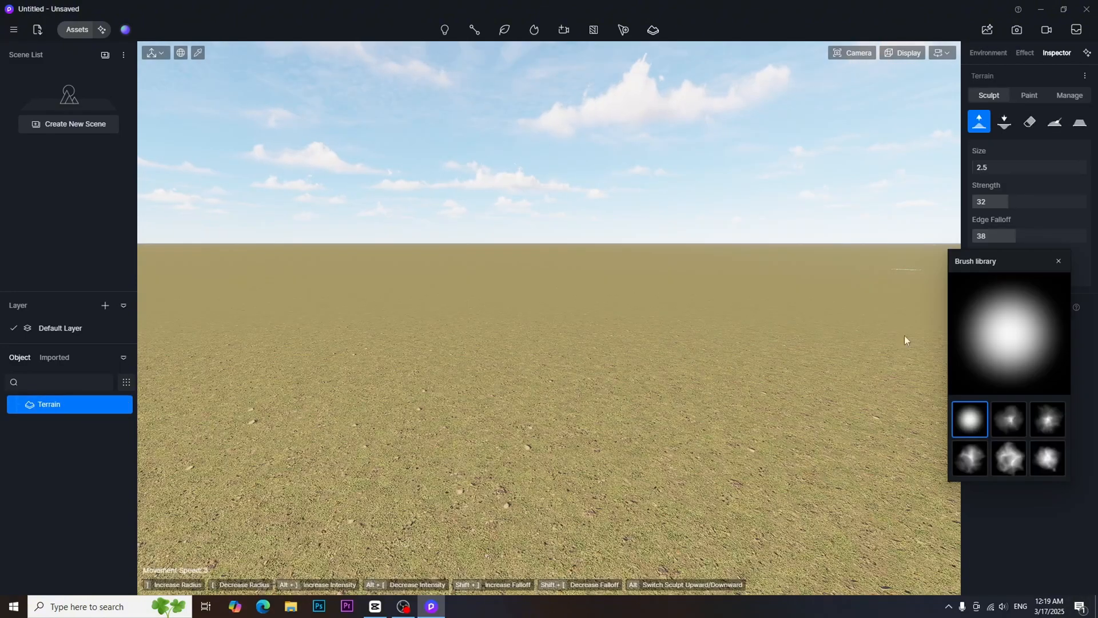
{"action": "left_click", "coordinate": [1009, 458]}
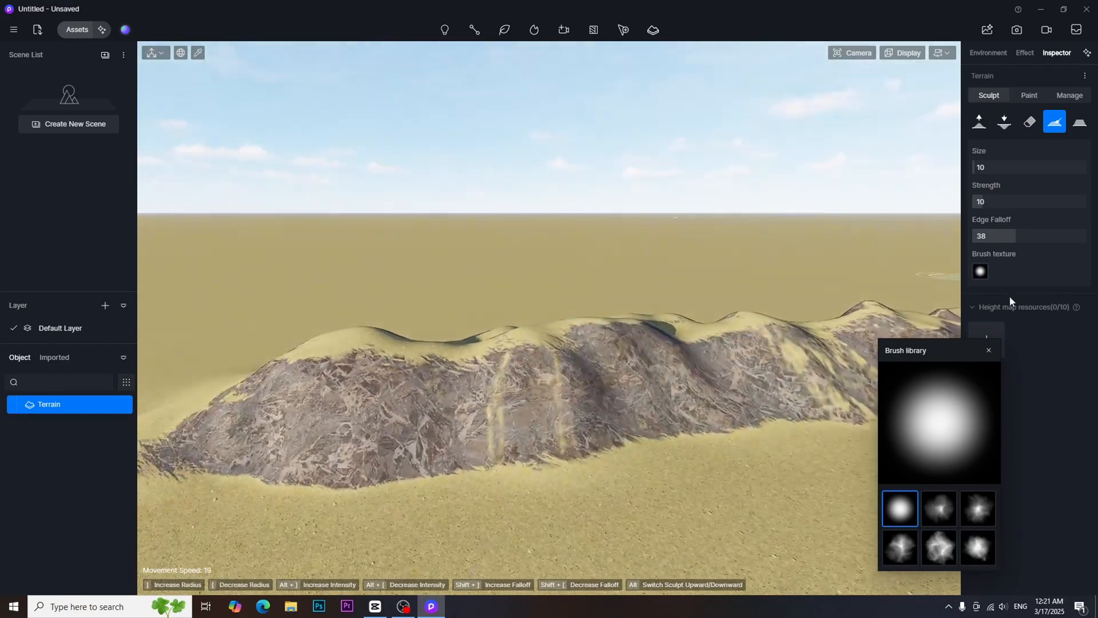
{"action": "left_click", "coordinate": [988, 53]}
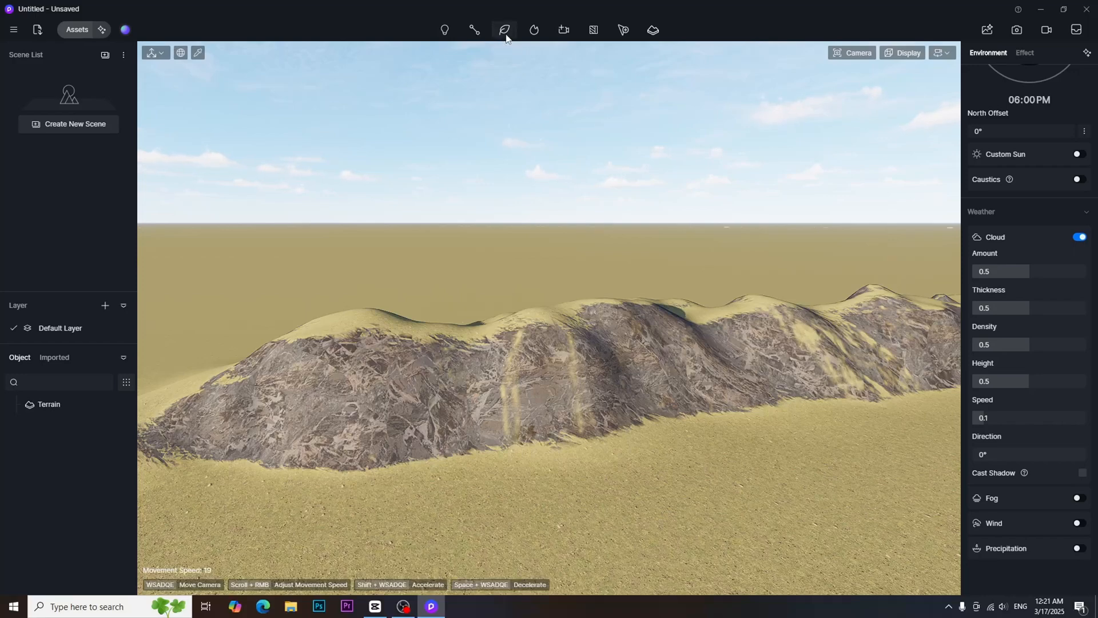
Scatter Rock 02 and Rock 18 from Nature Rocks onto the terrain with Align to Terrain on
{"action": "left_click", "coordinate": [504, 29]}
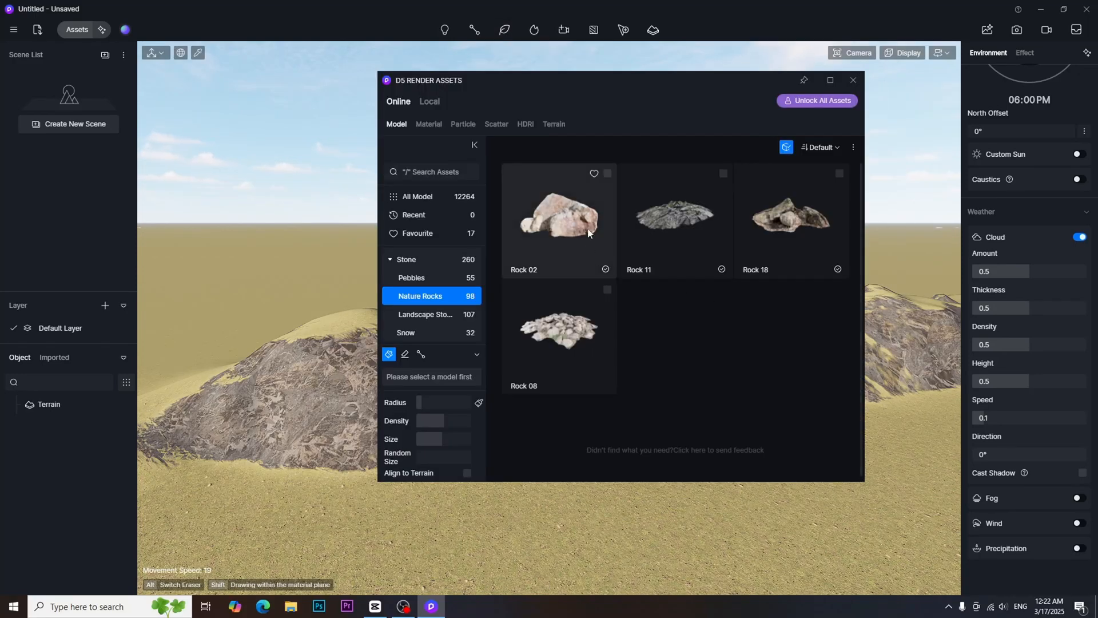
{"action": "left_click", "coordinate": [558, 219]}
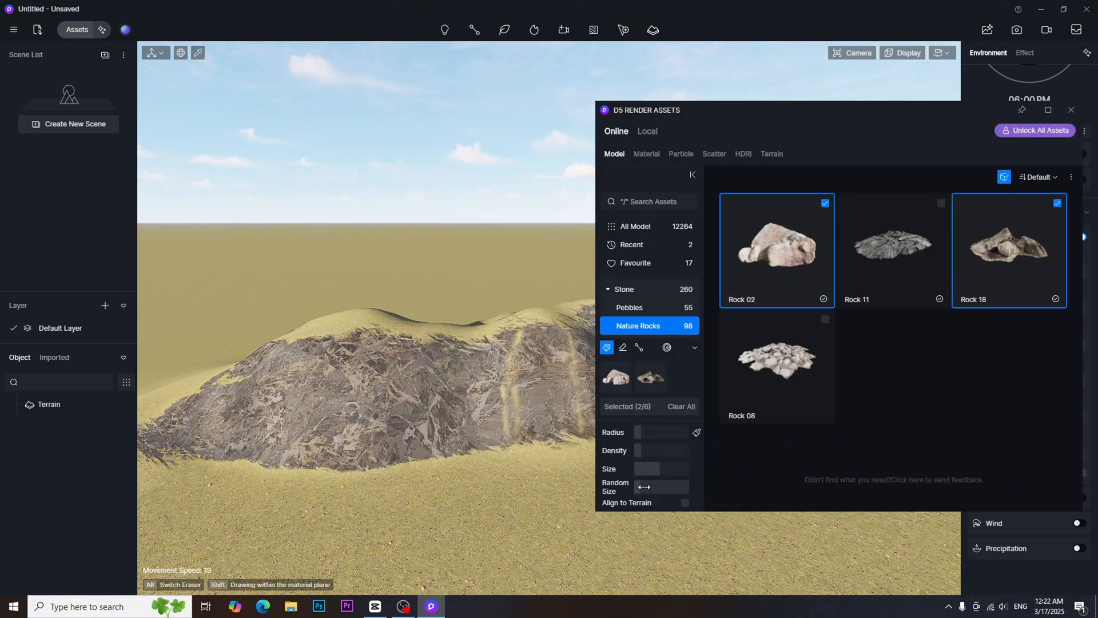
{"action": "left_click", "coordinate": [684, 502]}
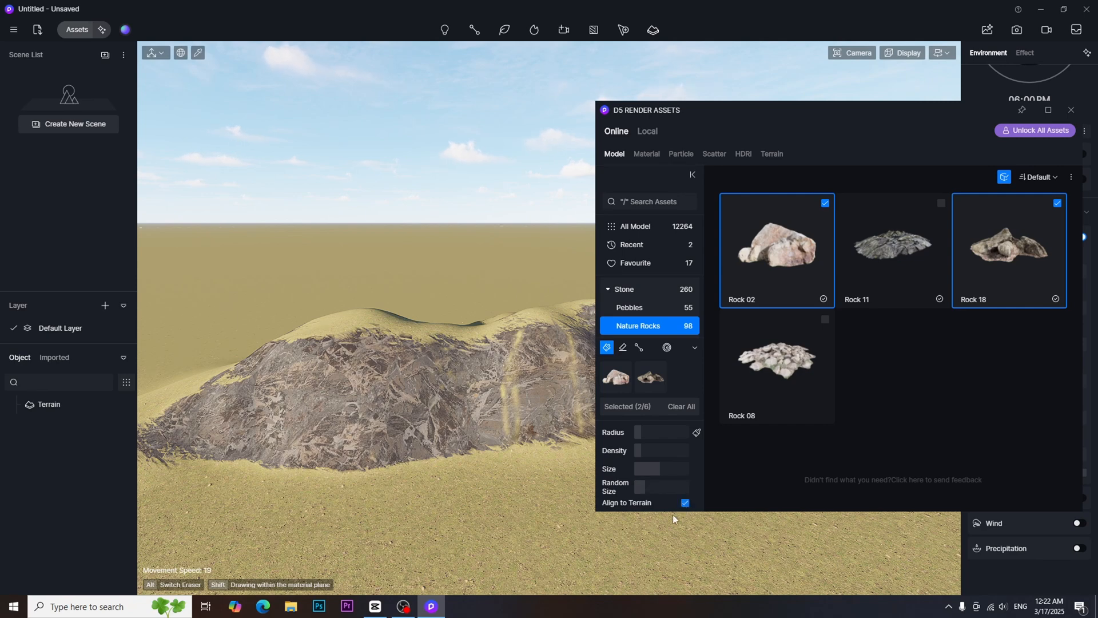
{"action": "left_click", "coordinate": [328, 416]}
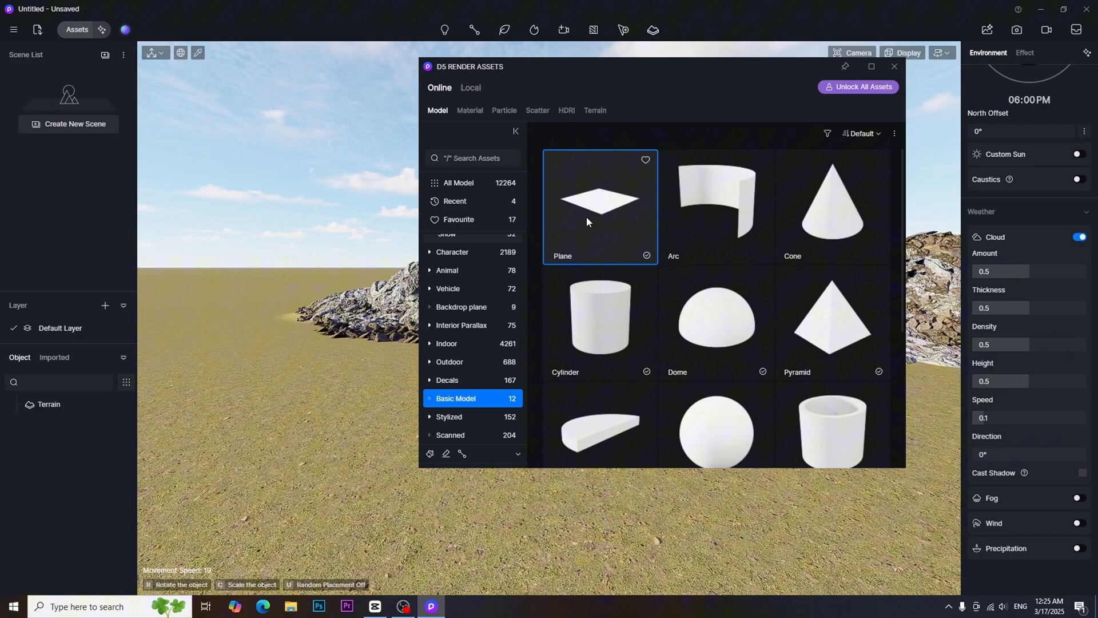
Add a plane with a Water material and UV Stretch X of 80 around the ridge
{"action": "left_click", "coordinate": [599, 206]}
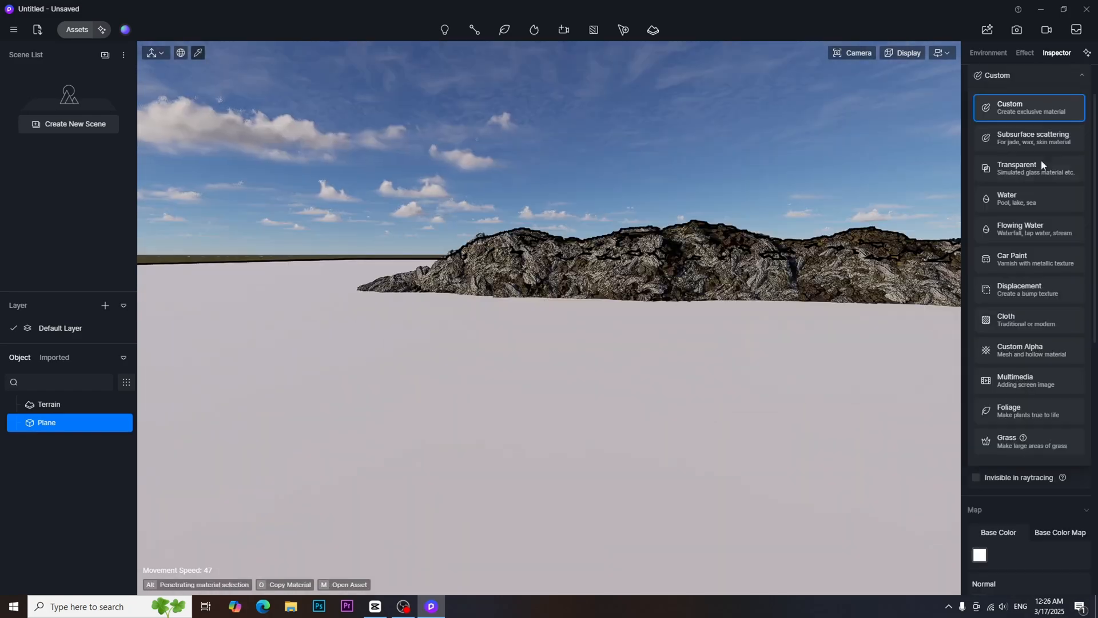
{"action": "left_click", "coordinate": [1030, 199]}
{"action": "type", "text": "80"}
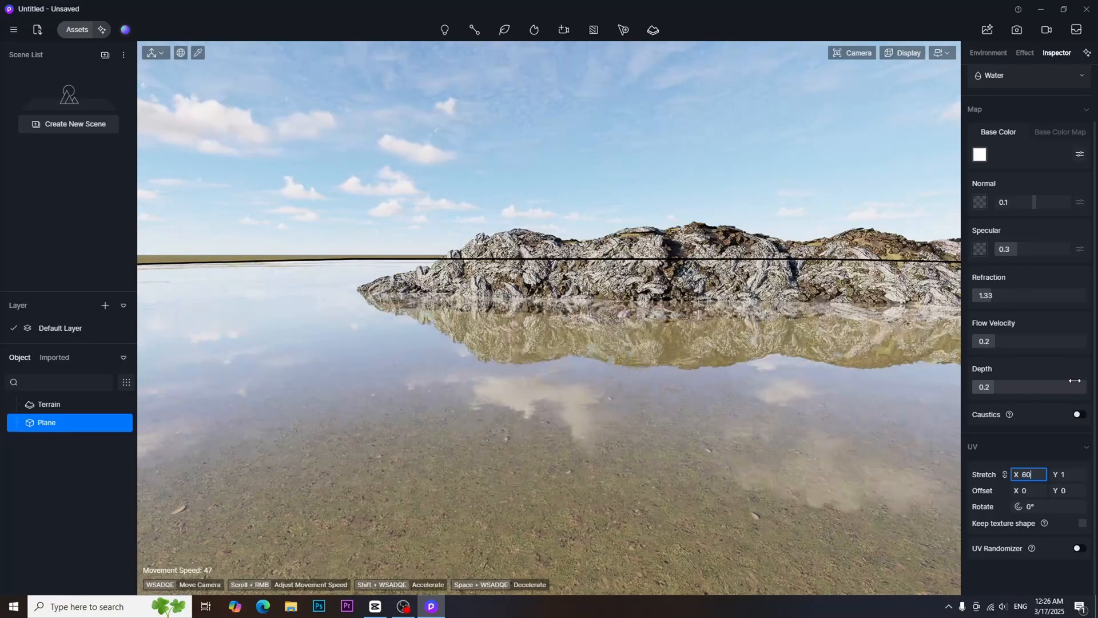
{"action": "left_click", "coordinate": [979, 154]}
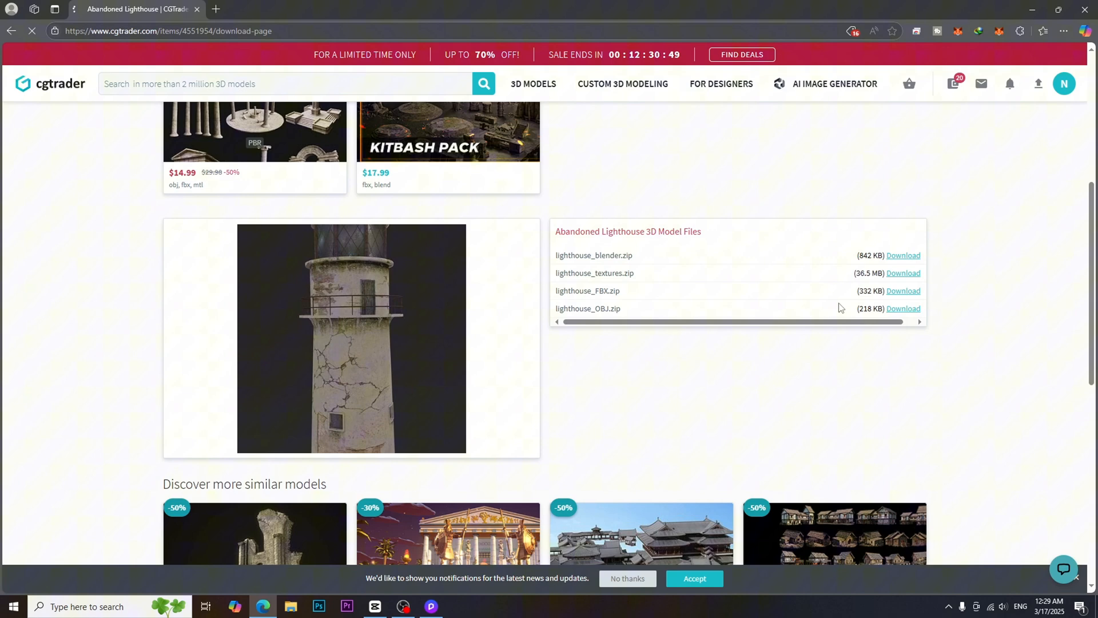
Download the lighthouse_textures.zip archive from the Abandoned Lighthouse page
{"action": "left_click", "coordinate": [904, 272]}
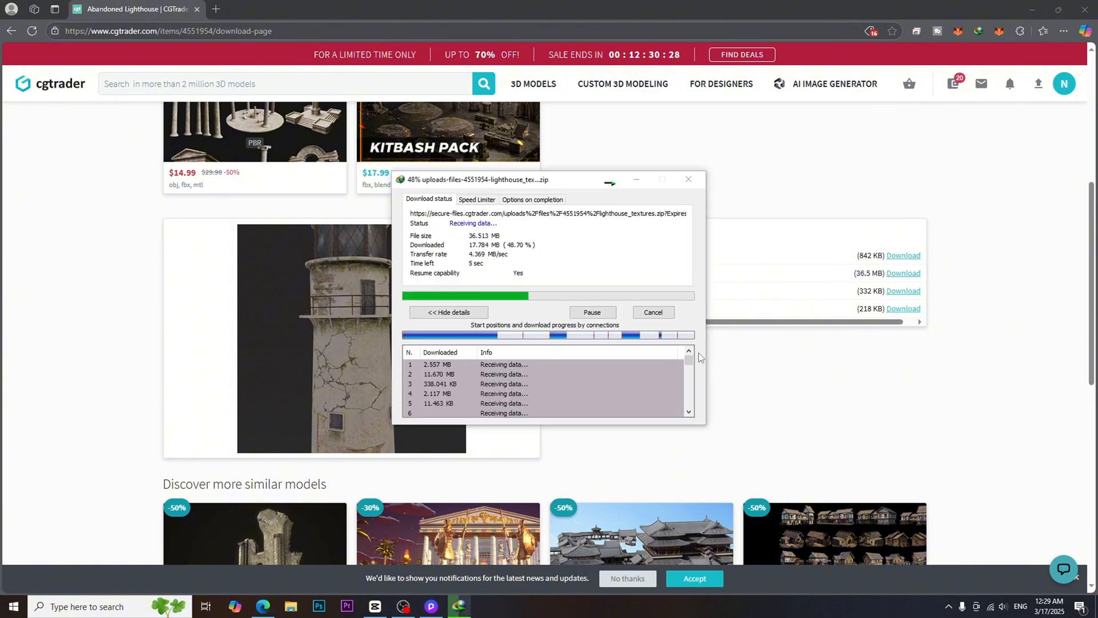
{"action": "mouse_move", "coordinate": [780, 507]}
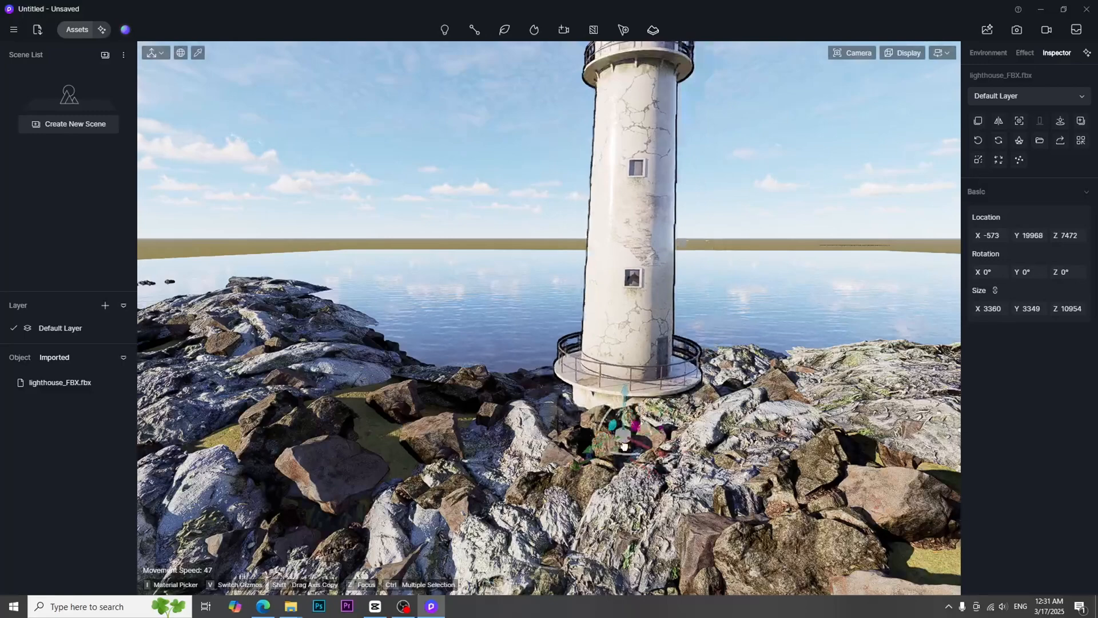
Position the imported lighthouse_FBX.fbx model on top of the rocks
{"action": "left_click", "coordinate": [989, 53]}
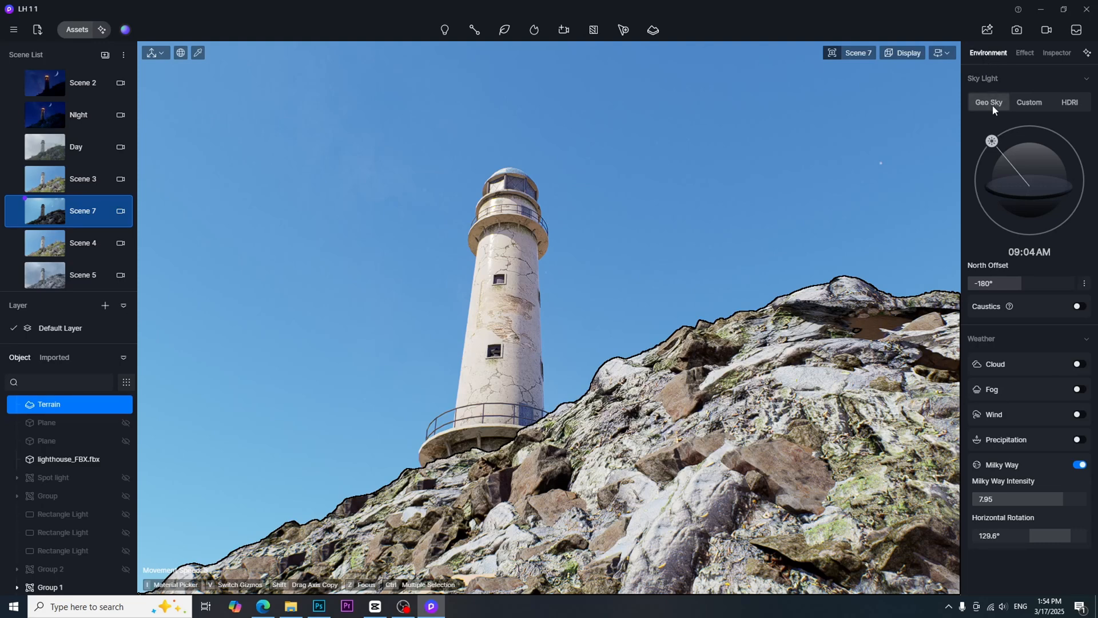
Compare HDRI and Custom skies, then return to Geo Sky over the pampas-grass slope
{"action": "left_click", "coordinate": [1069, 102]}
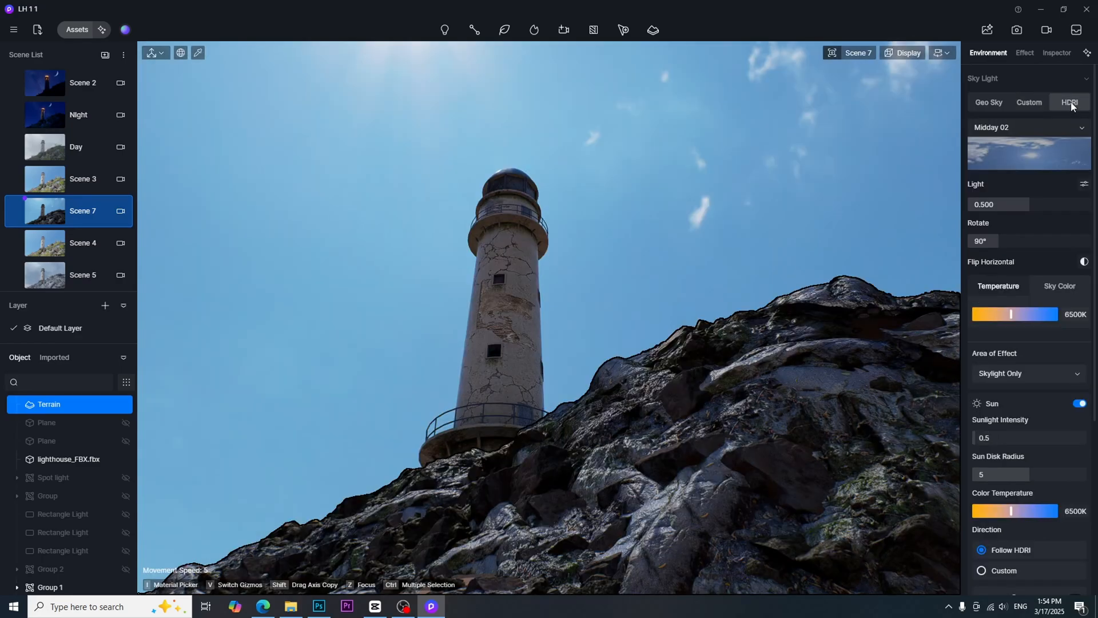
{"action": "left_click", "coordinate": [1030, 101]}
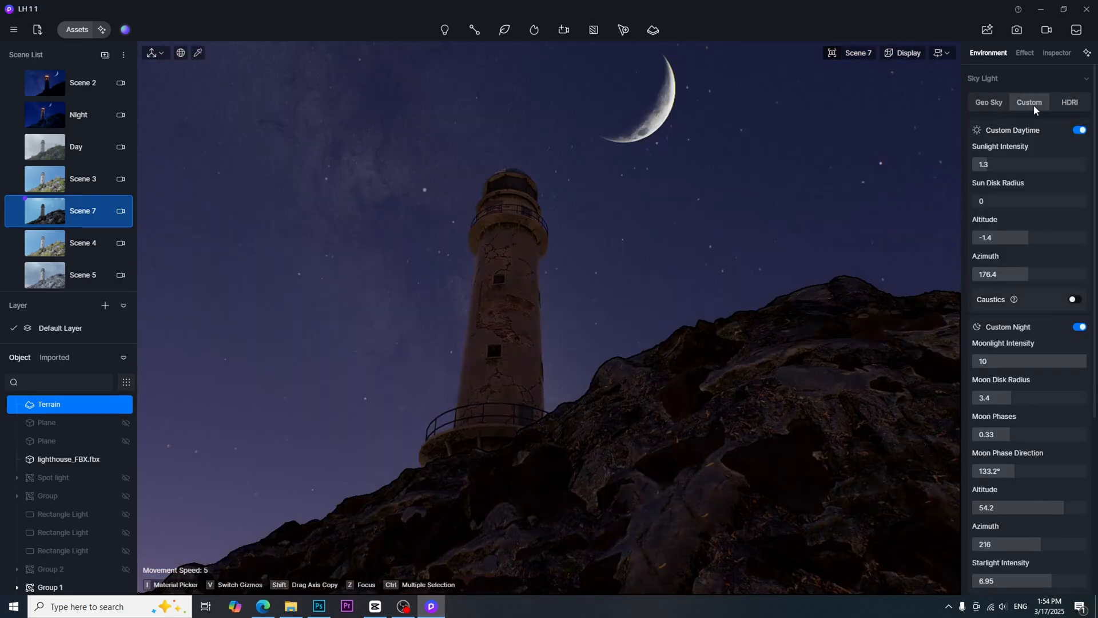
{"action": "left_click", "coordinate": [988, 102]}
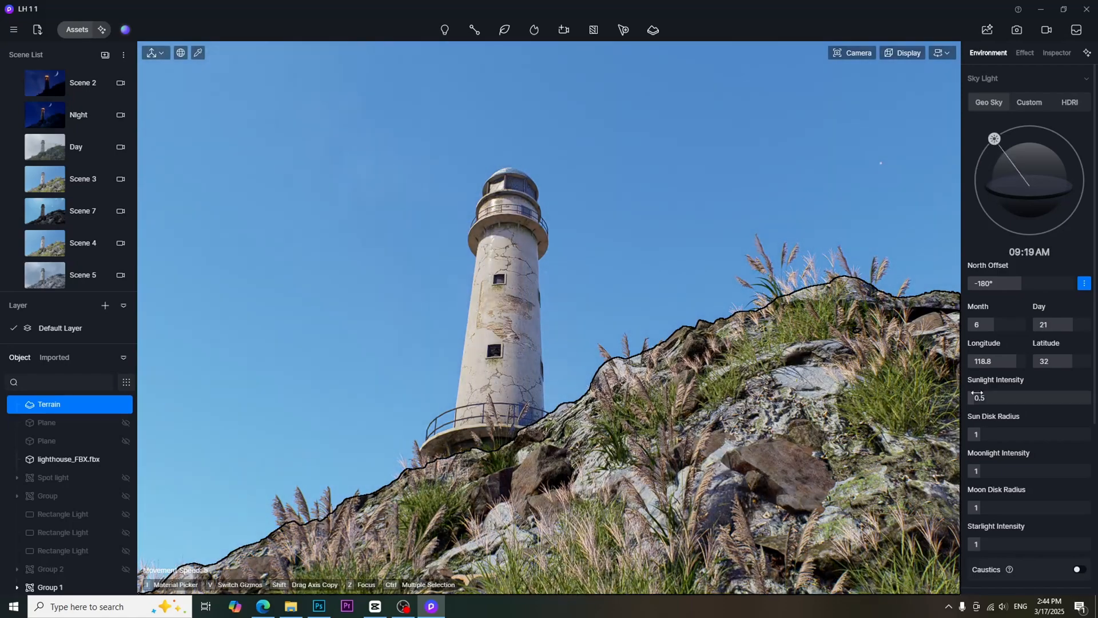
Set the cylinder scene's Geo Sky to 03:17 PM with adjusted North Offset and sunlight intensity
{"action": "left_click_drag", "start_coordinate": [994, 138], "coordinate": [1081, 167]}
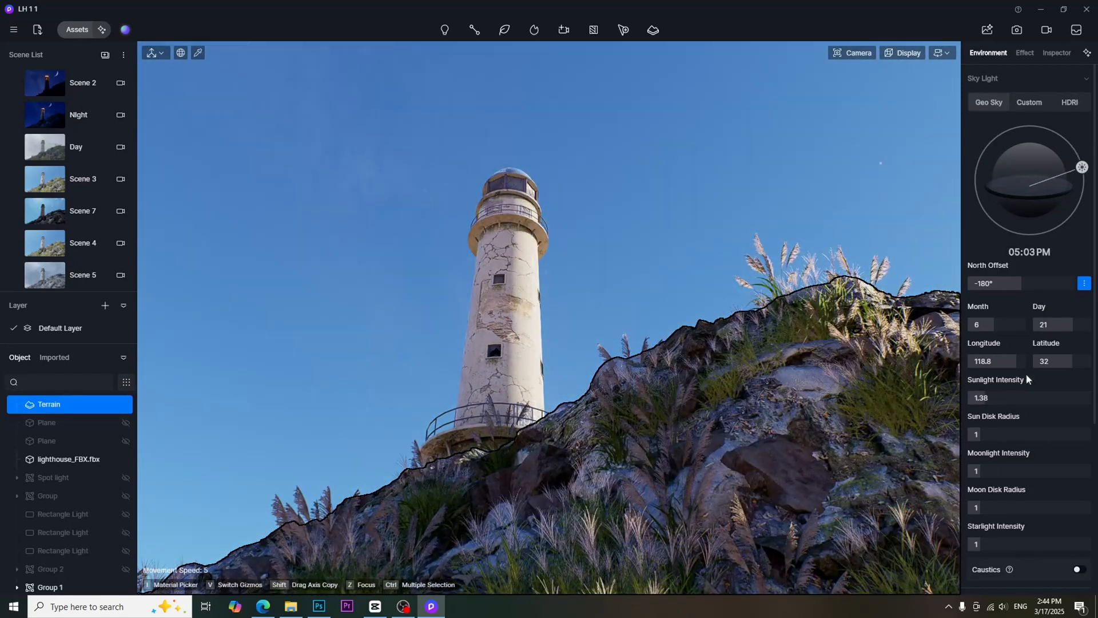
{"action": "left_click", "coordinate": [1057, 53]}
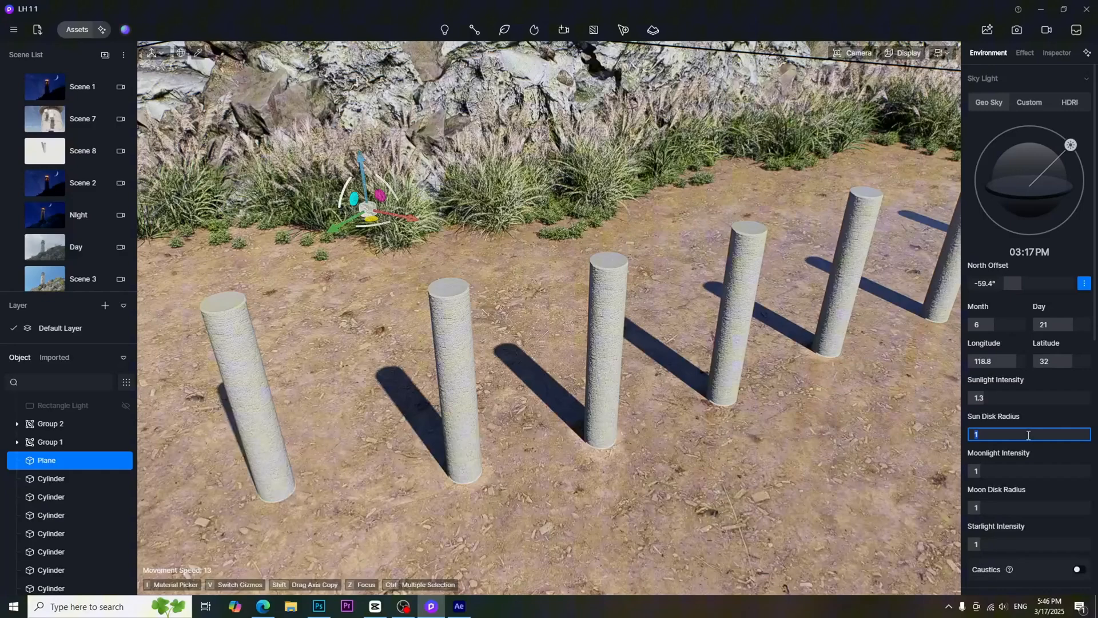
Consult a colour temperature chart, then add Scene 9 at 09:12 AM with North Offset -147.5°
{"action": "type", "text": "0.5"}
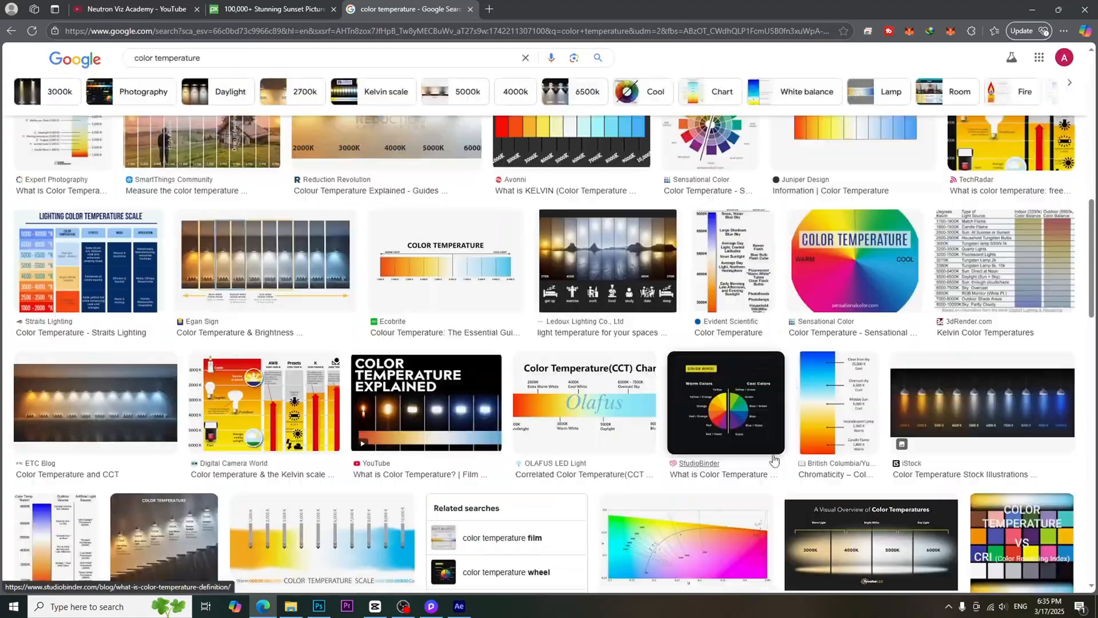
{"action": "left_click", "coordinate": [725, 403]}
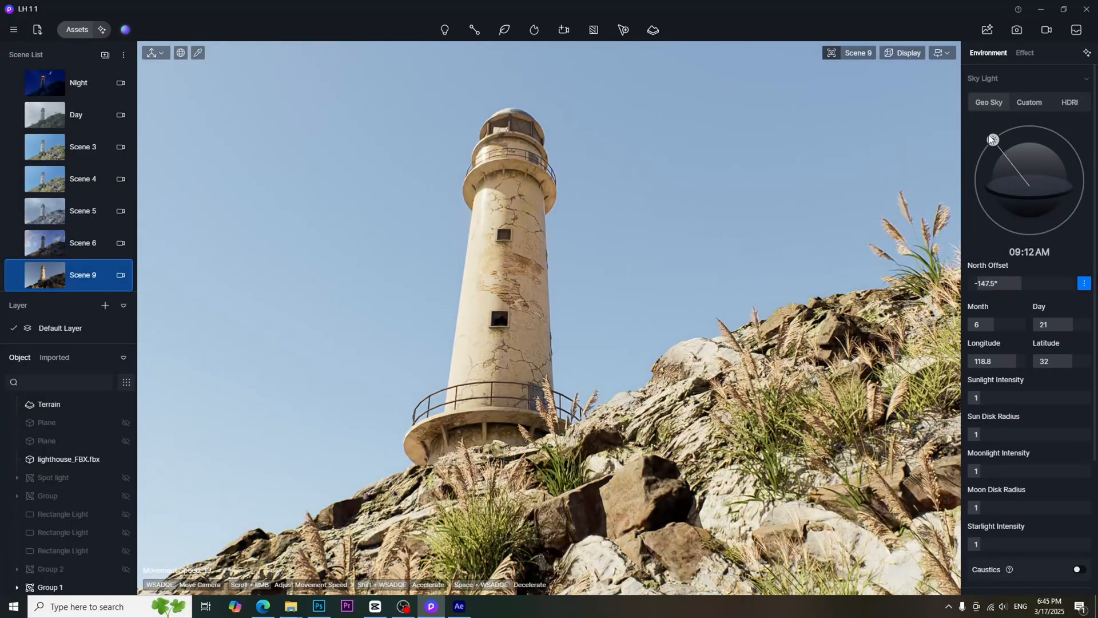
Set white balance 7808, bloom 0.26, lens flare 0.05 and chromatic aberration 0.2 on Scene 9
{"action": "left_click", "coordinate": [1025, 52]}
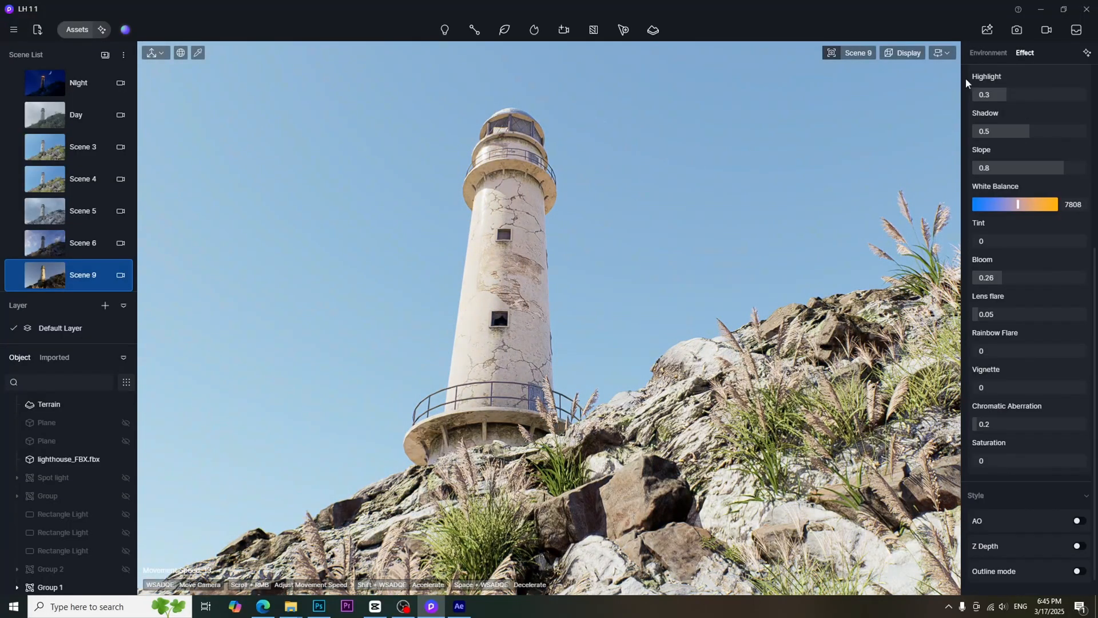
{"action": "left_click_drag", "start_coordinate": [1037, 204], "coordinate": [1004, 204]}
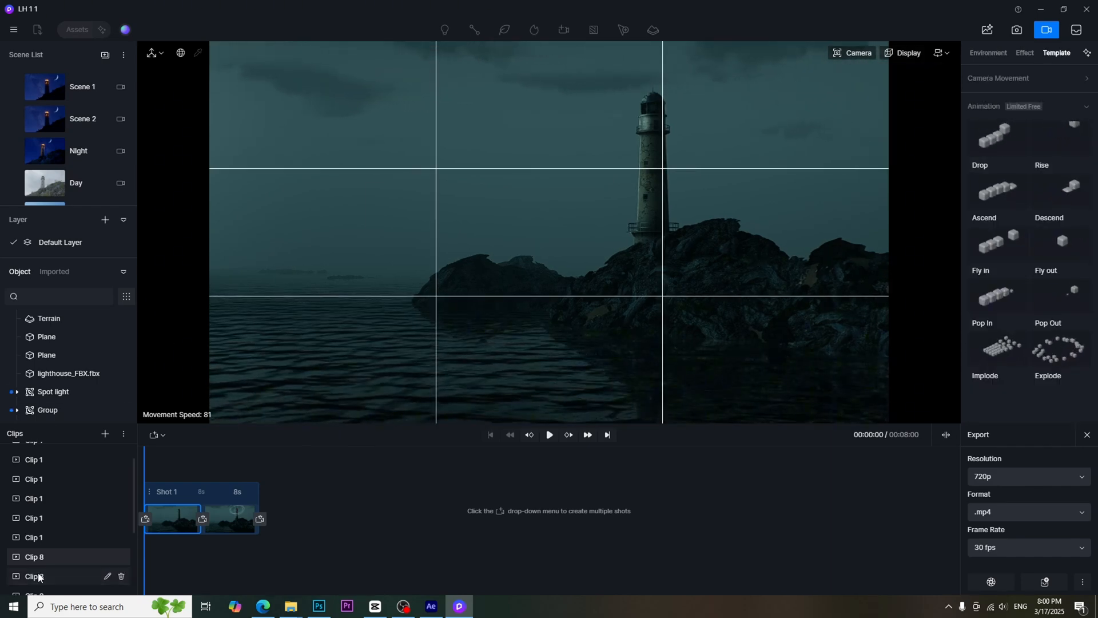
Put Clip 8 in the timeline as two 6-second shots with a custom low-sun sky
{"action": "left_click", "coordinate": [35, 529]}
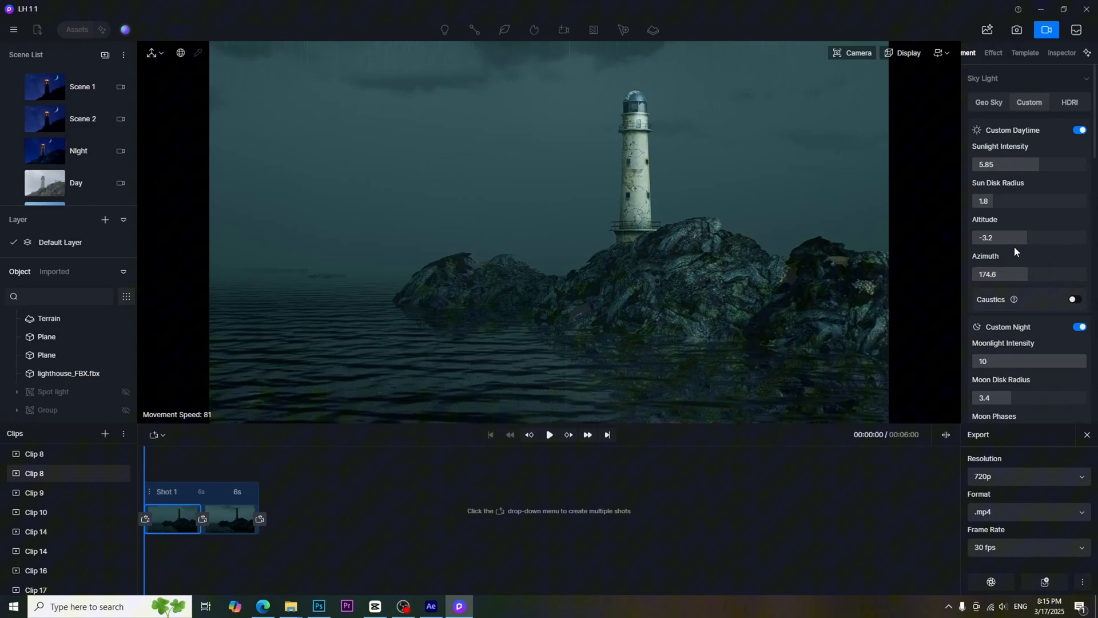
Set the sun azimuth to 302.4 and enable fog over the sea view
{"action": "left_click_drag", "start_coordinate": [1016, 274], "coordinate": [1062, 274]}
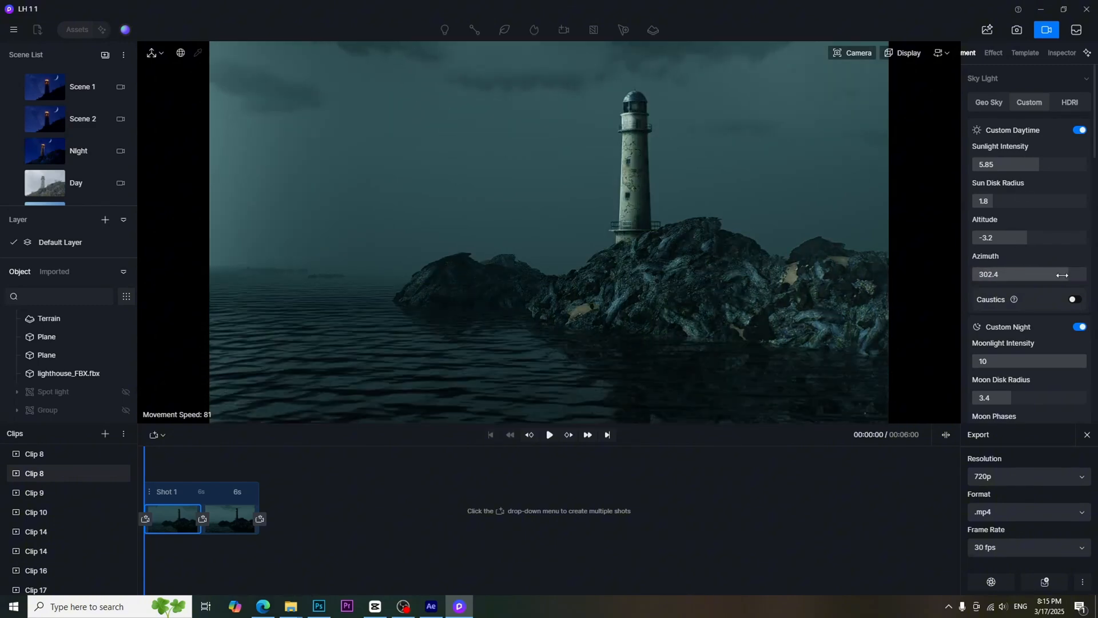
{"action": "left_click", "coordinate": [1080, 276]}
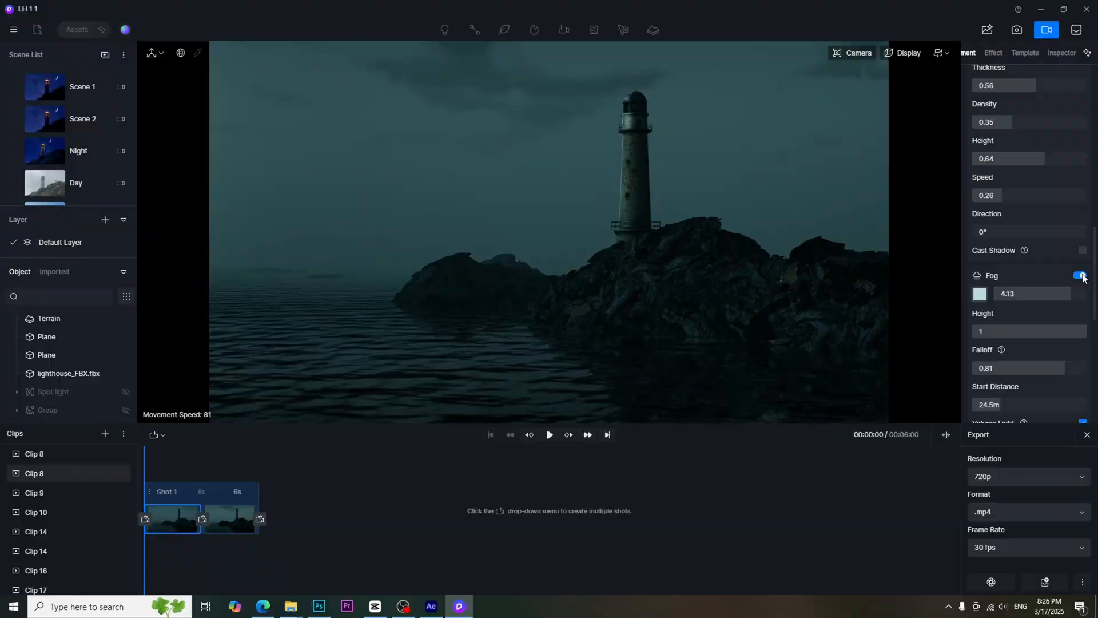
{"action": "left_click", "coordinate": [430, 605]}
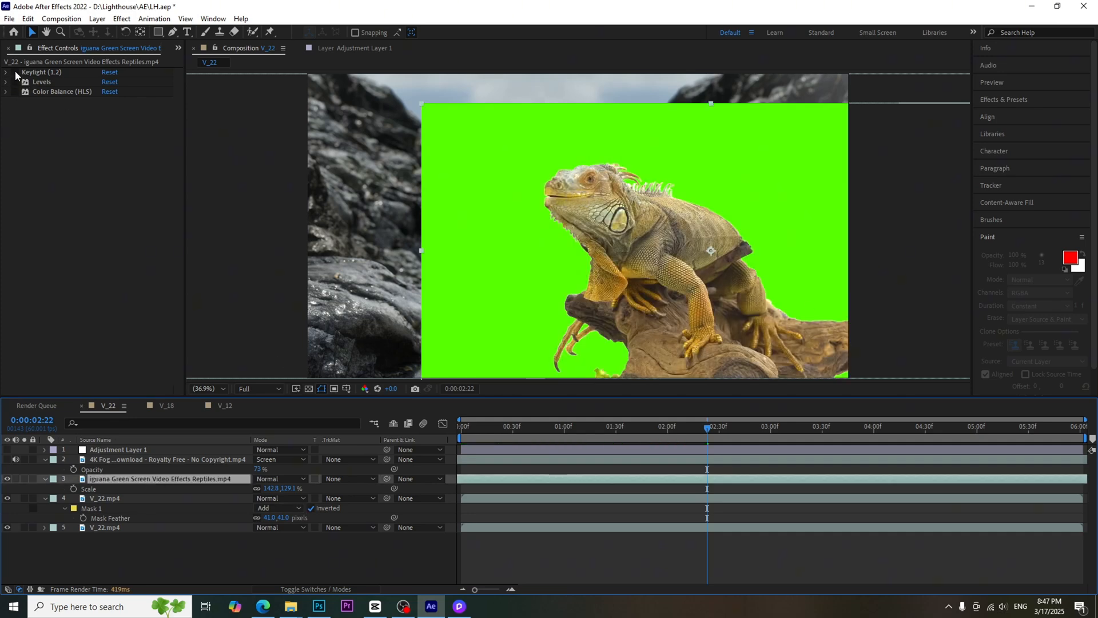
Enable Keylight, Levels and Color Balance (HLS) on the iguana layer for a darker, warmer key
{"action": "left_click", "coordinate": [14, 72]}
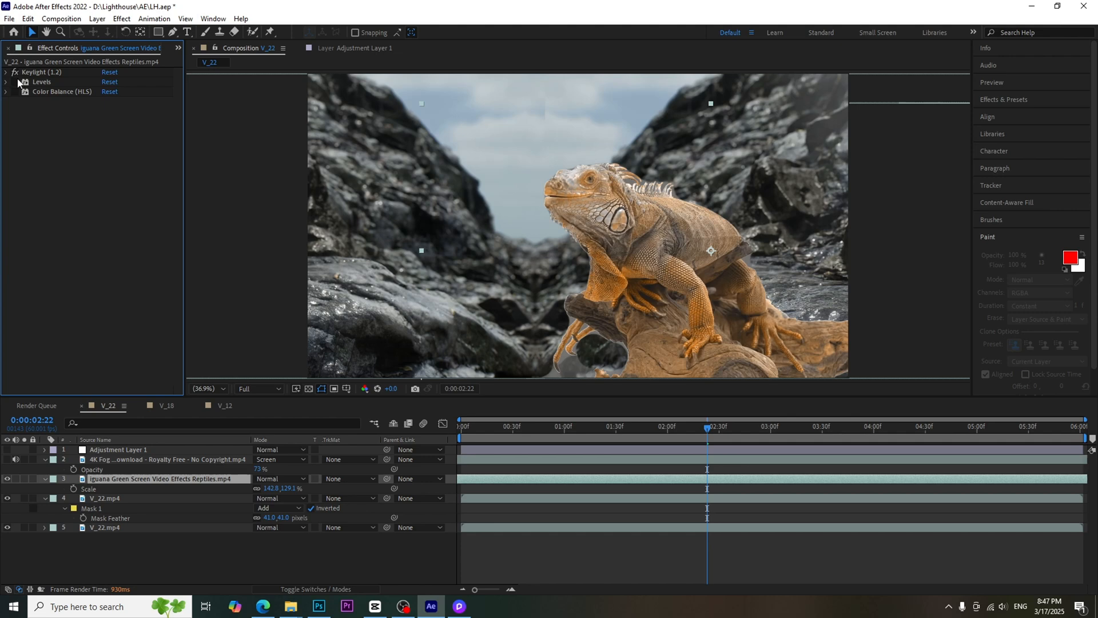
{"action": "left_click", "coordinate": [11, 83]}
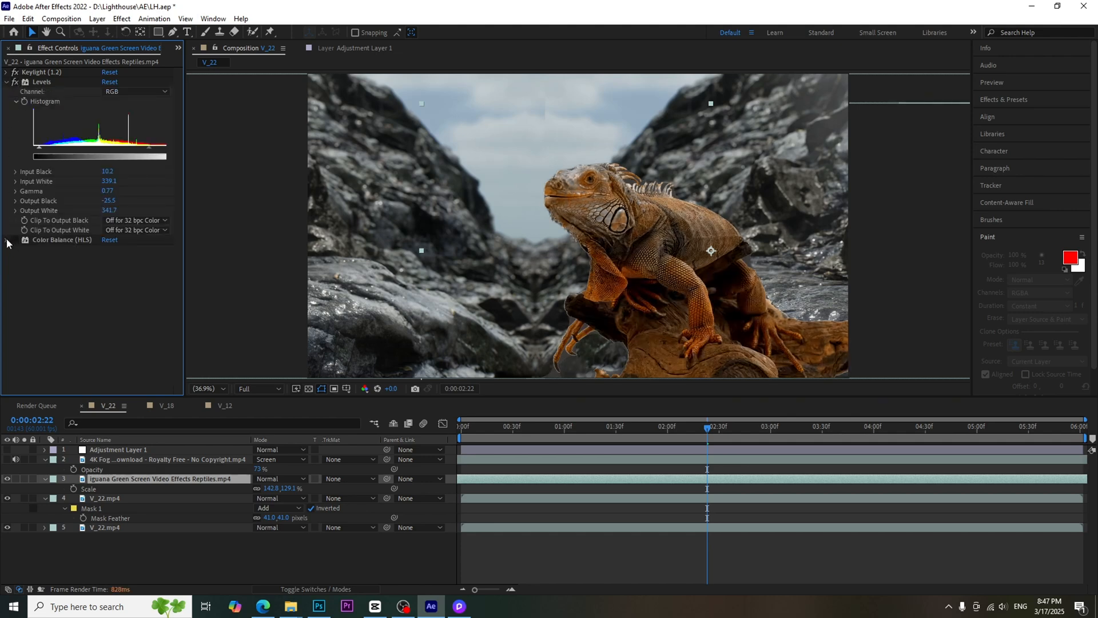
{"action": "left_click", "coordinate": [14, 241]}
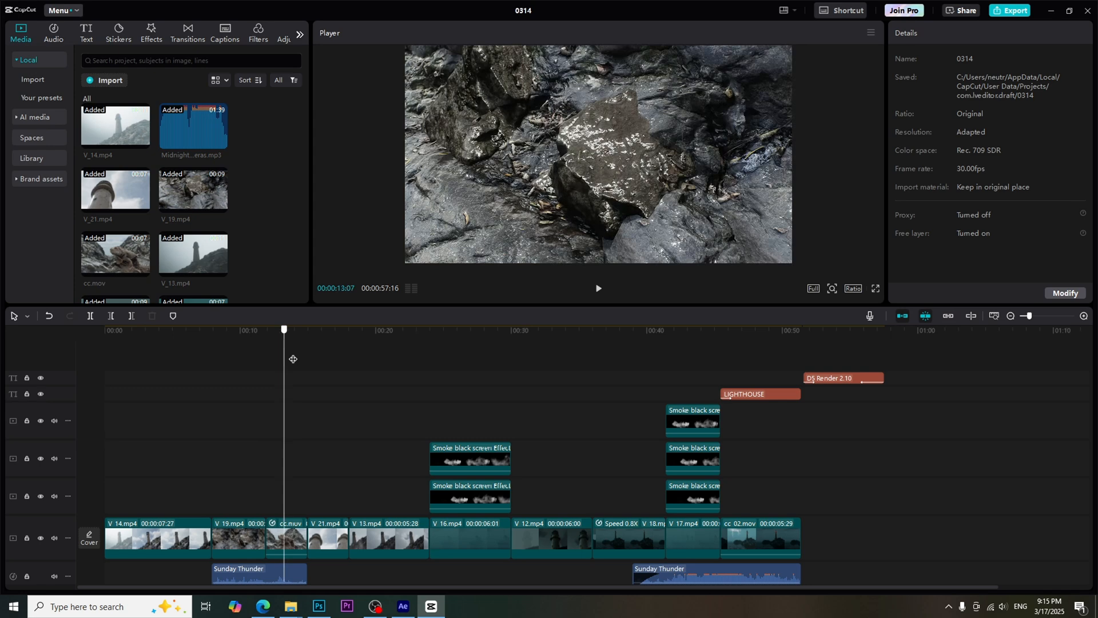
Add the Movie effect to the opening clips and a Gingerbread filter across the edit
{"action": "left_click", "coordinate": [257, 30]}
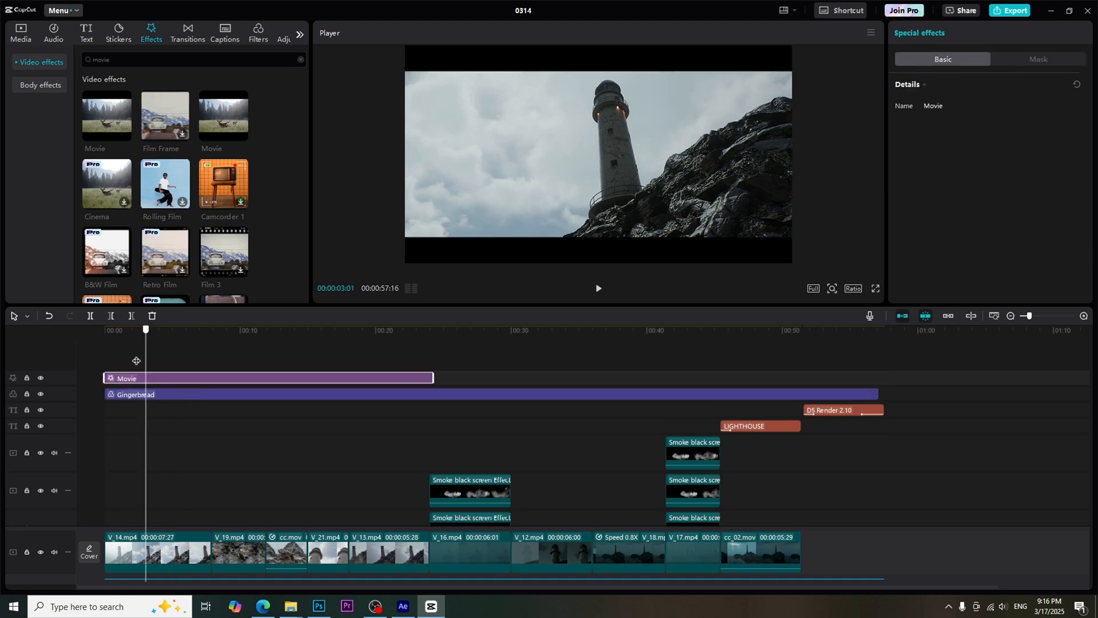
{"action": "left_click", "coordinate": [151, 329]}
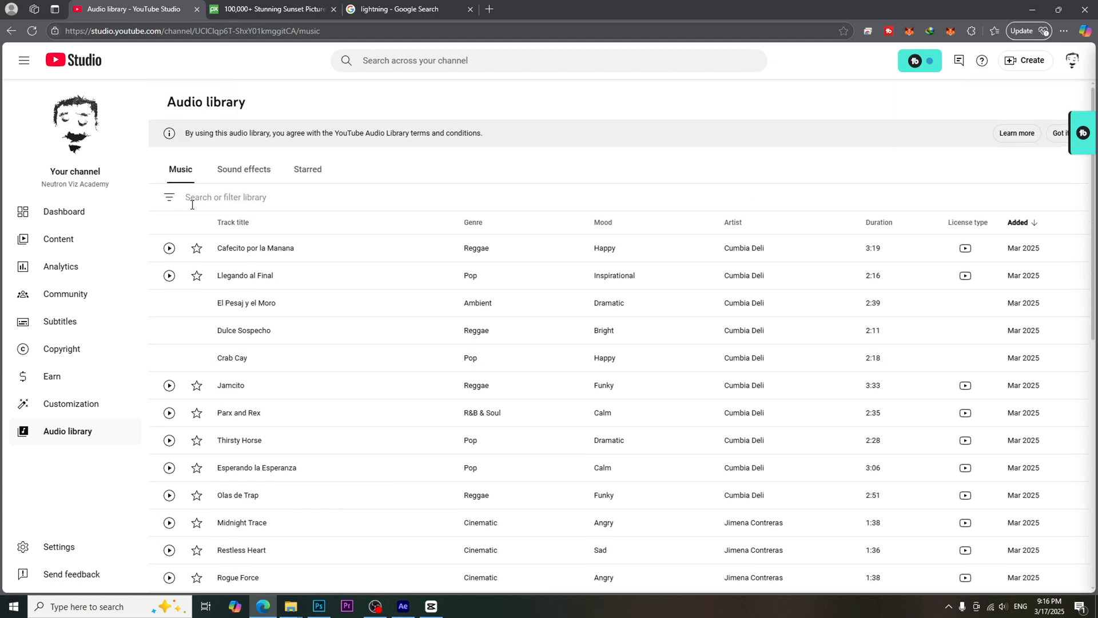
{"action": "left_click", "coordinate": [430, 607]}
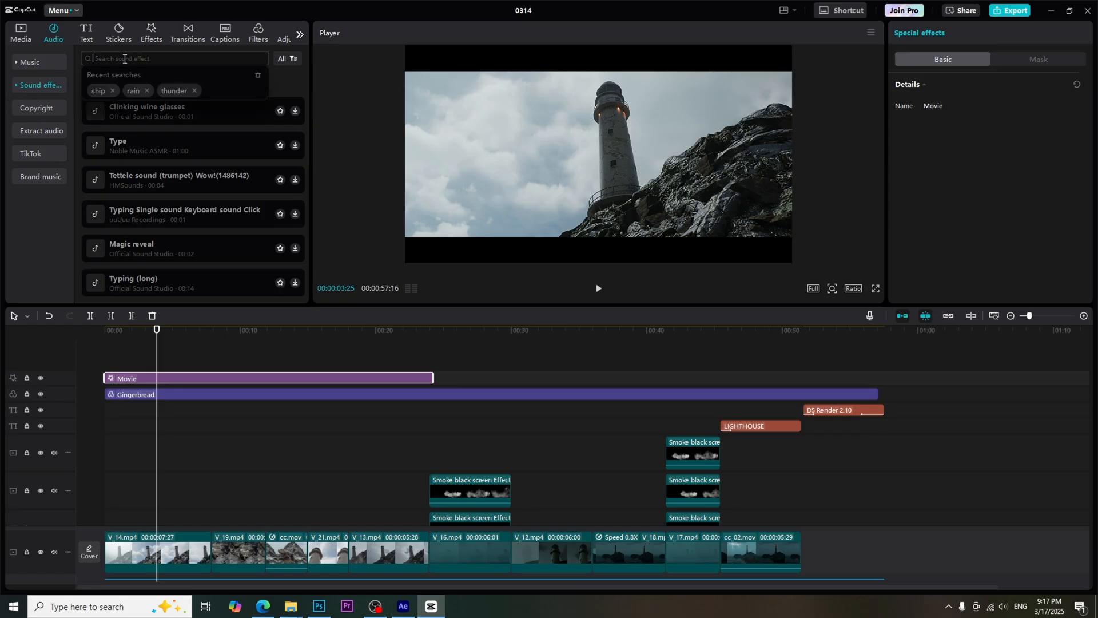